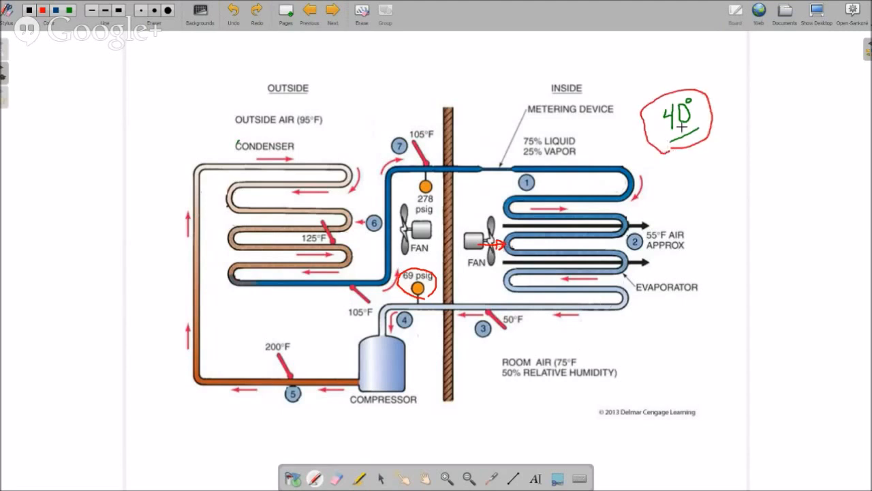
mouse_move(622, 336)
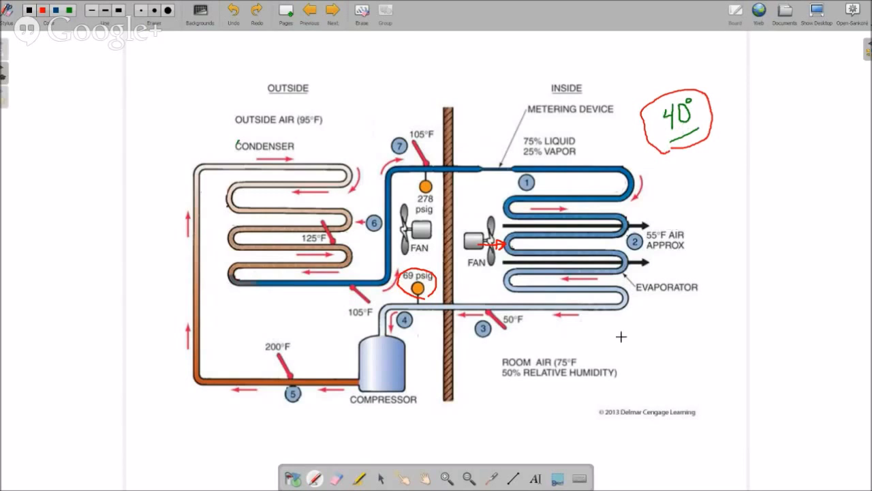
mouse_move(495, 361)
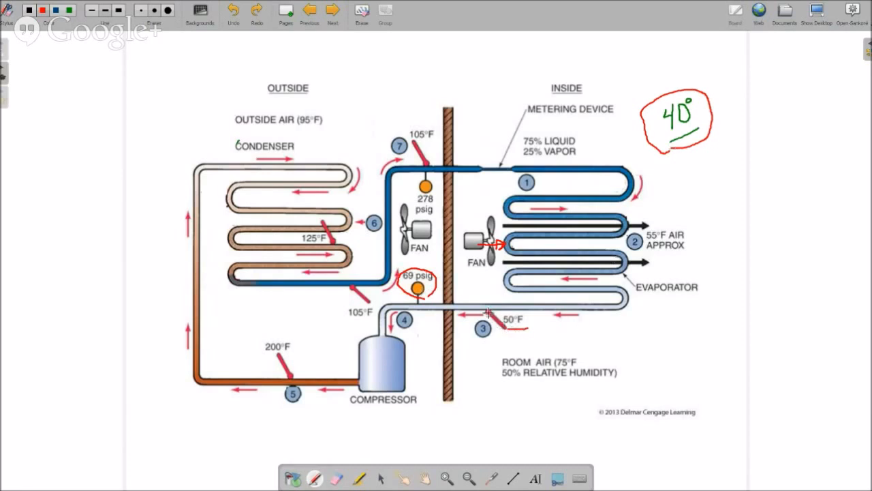
mouse_move(638, 178)
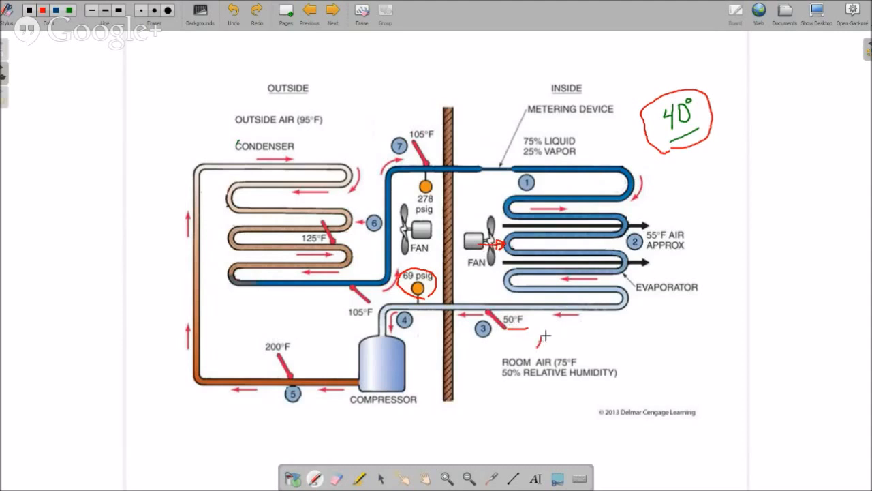
- Clear the green 40° note and the red circle around 69 psig from the diagram
left_click(546, 341)
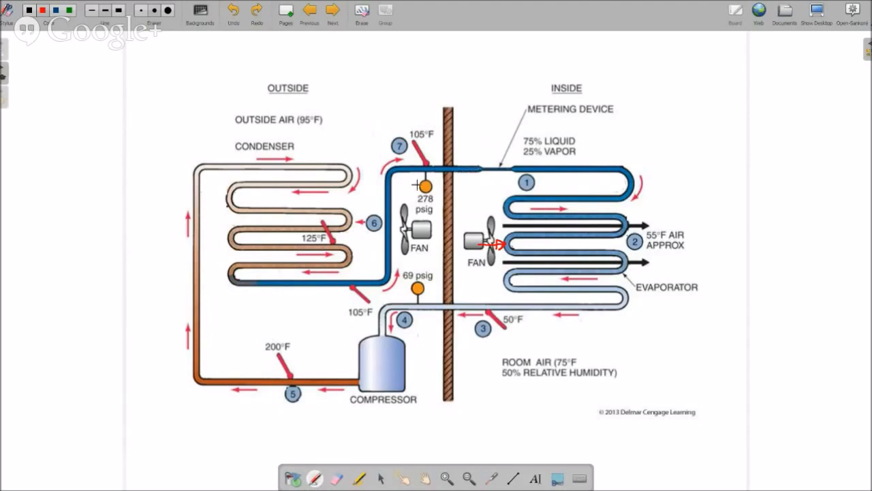
mouse_move(262, 282)
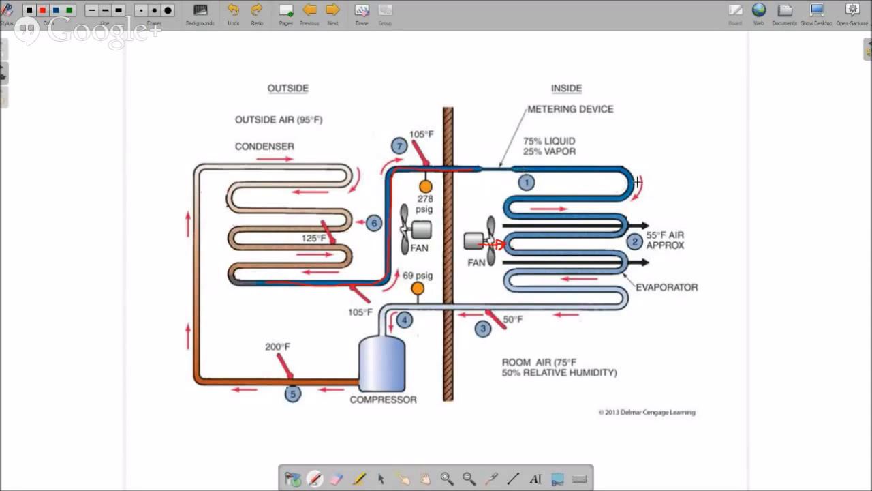
mouse_move(253, 366)
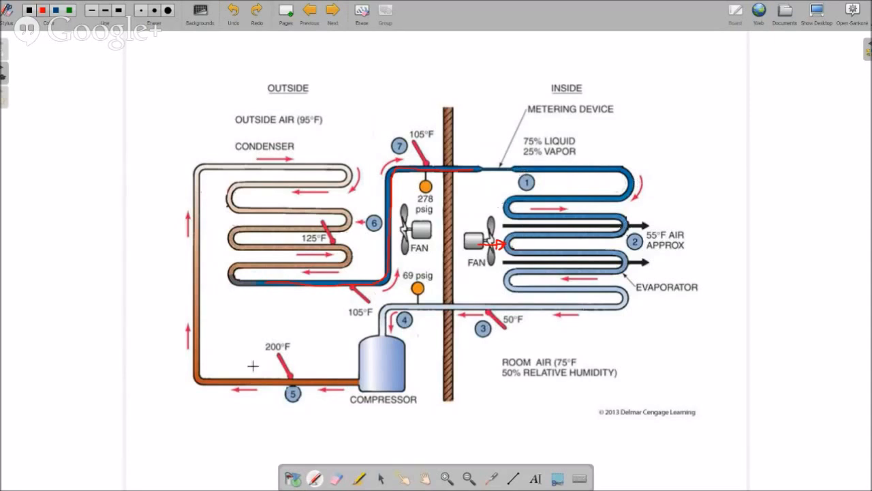
mouse_move(543, 170)
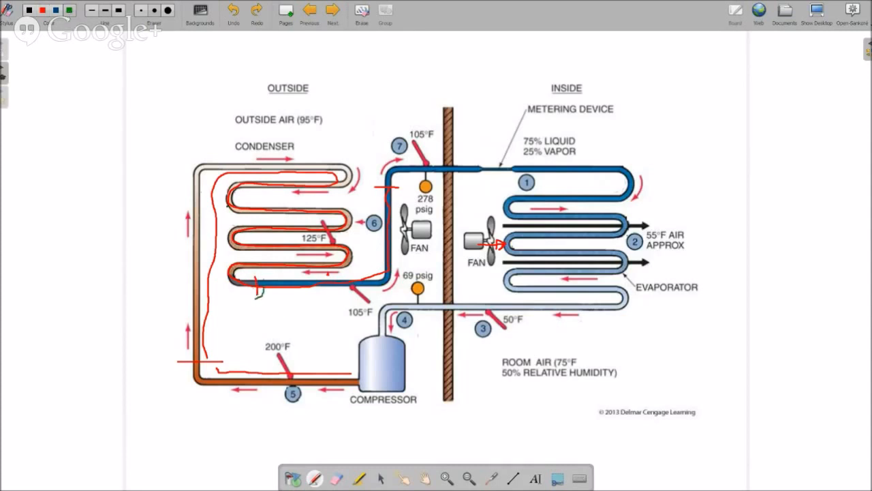
- Circle the condenser coil's lower outlet and its top end near points 6 and 7 in green
left_click_drag(257, 275, 256, 297)
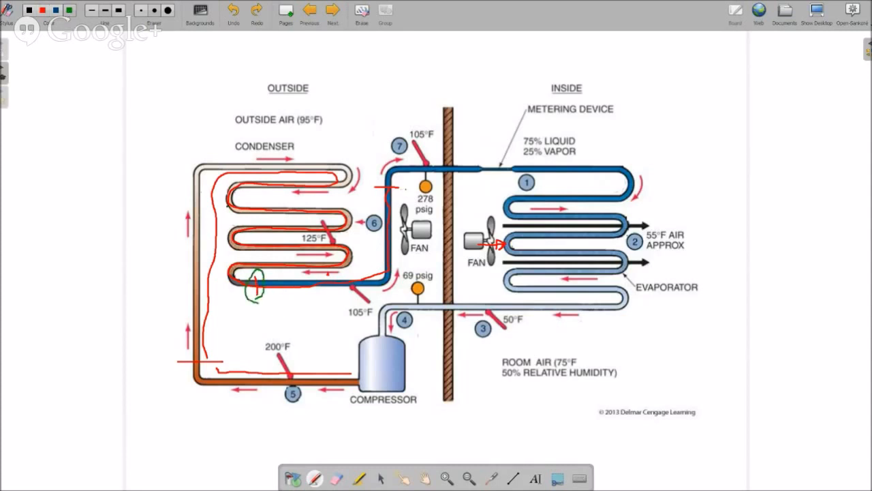
left_click_drag(371, 184, 403, 201)
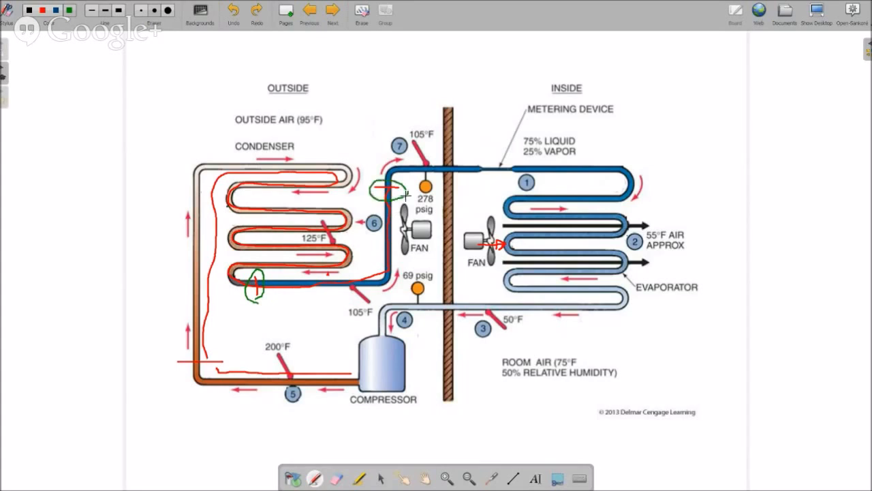